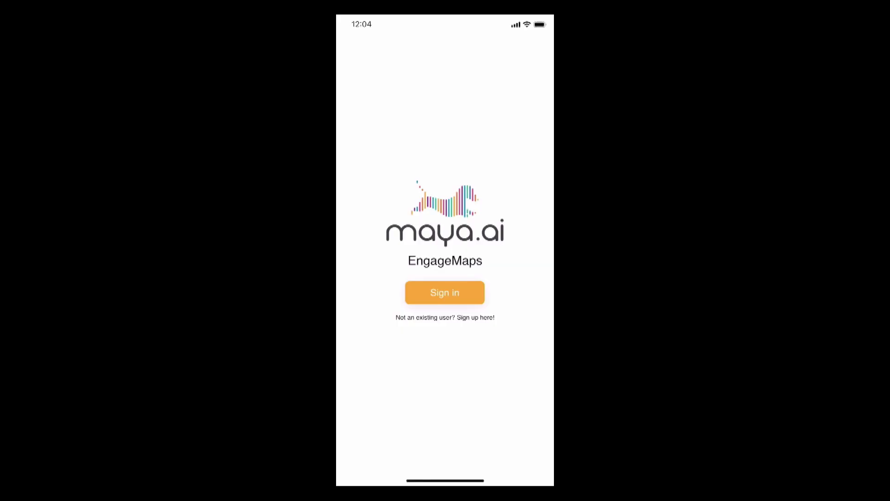
Sign in to EngageMaps with your credentials and tap Get Started.
click(445, 292)
text(Gfghv)
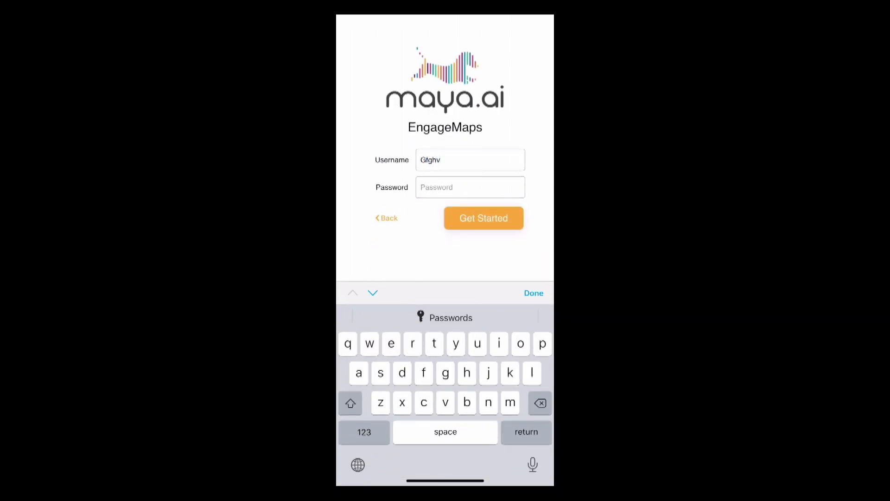
text(j)
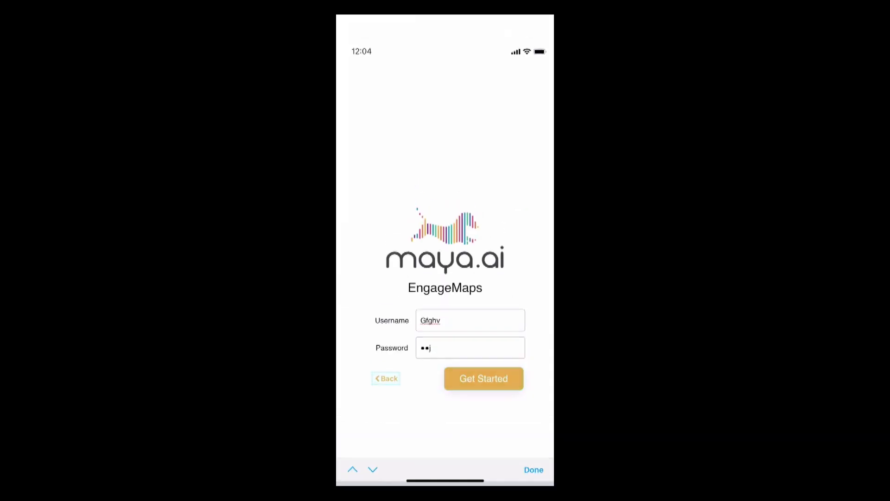
click(484, 379)
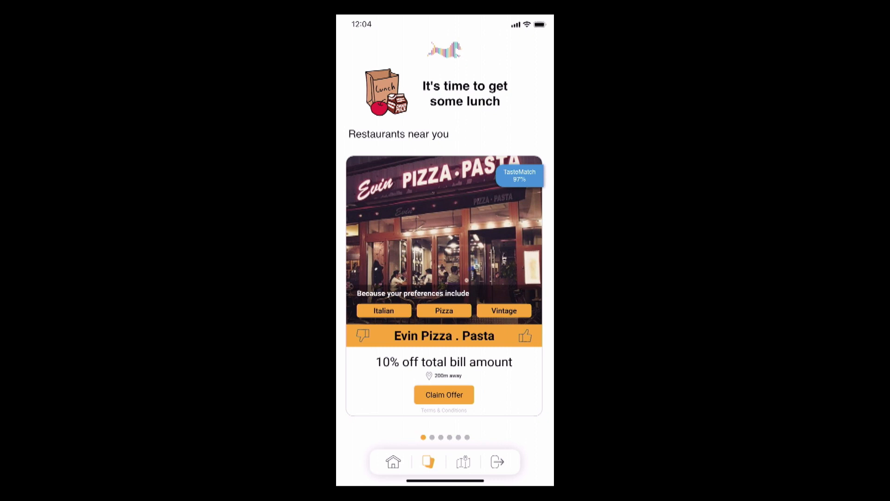
Browse the lunch offers and give Tra Di Noi a thumbs-up.
scroll(left, 3)
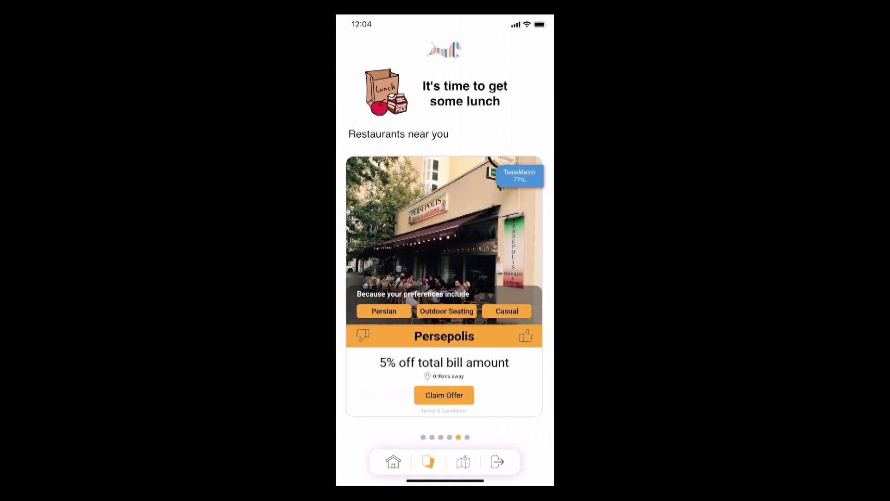
scroll(left, 3)
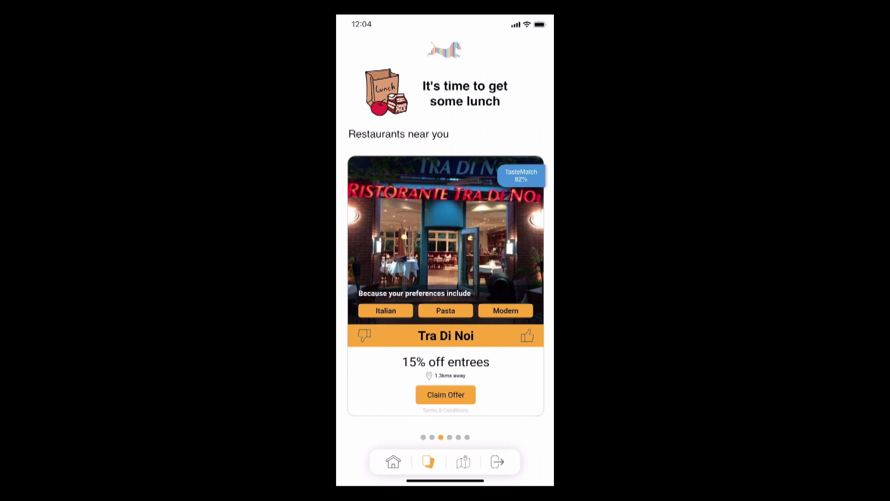
click(527, 335)
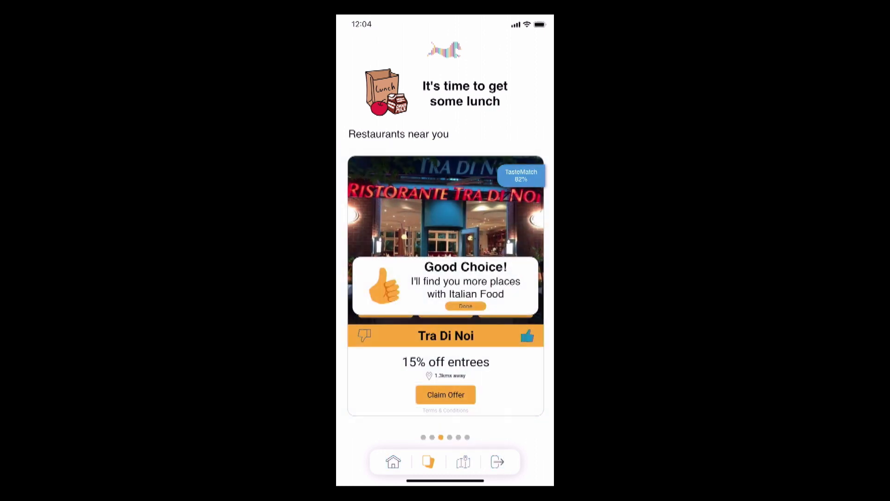
click(465, 306)
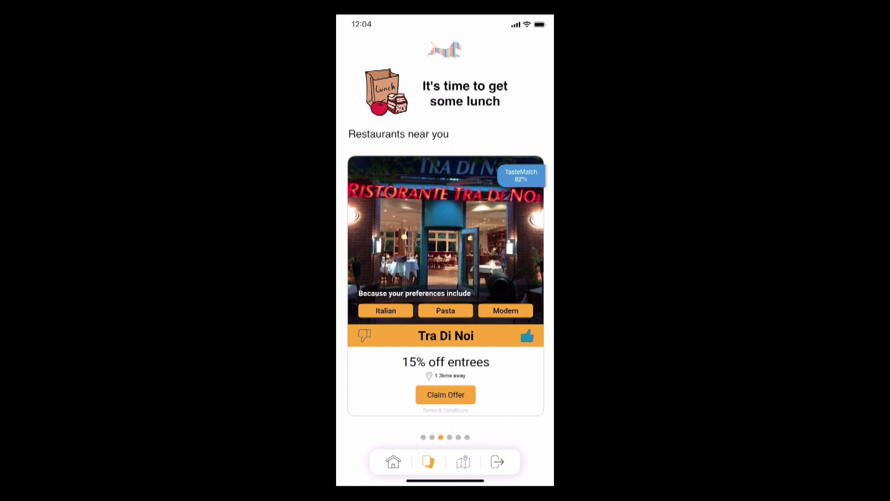
Move past the next recommendation and go to the Home tab.
click(364, 335)
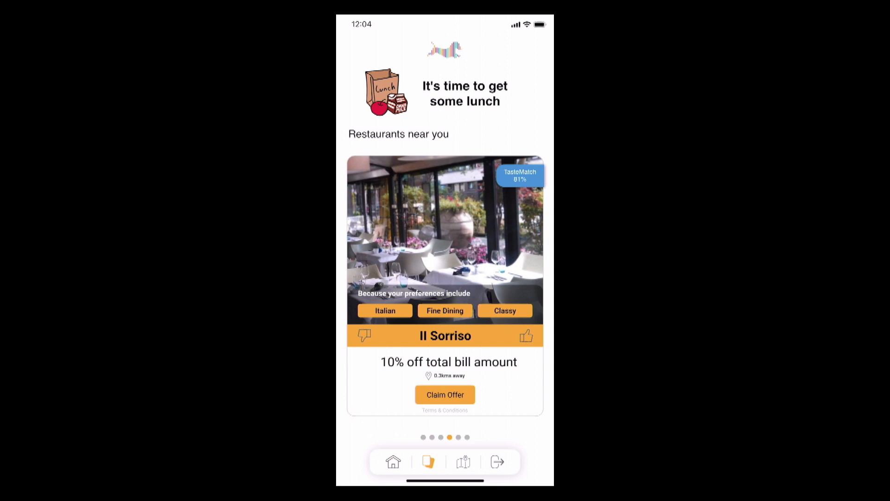
click(393, 461)
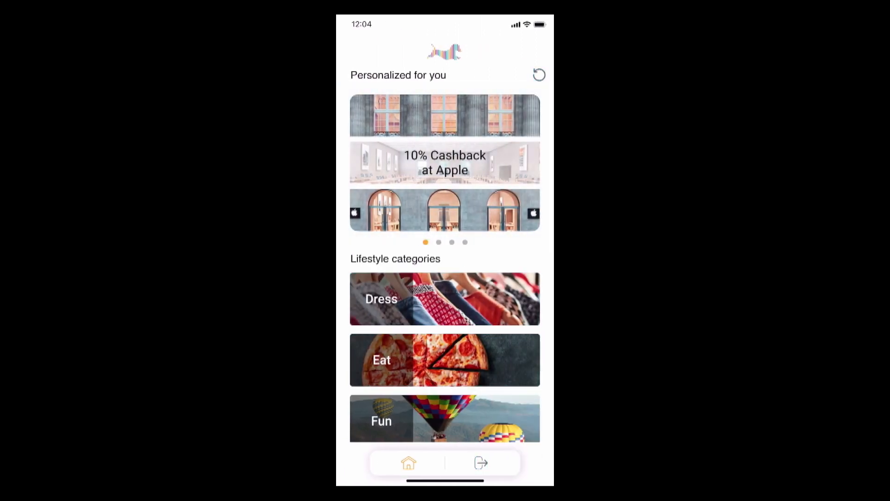
Tag the Bali trip feedback with Culture and Nature and submit it.
scroll(down, 3)
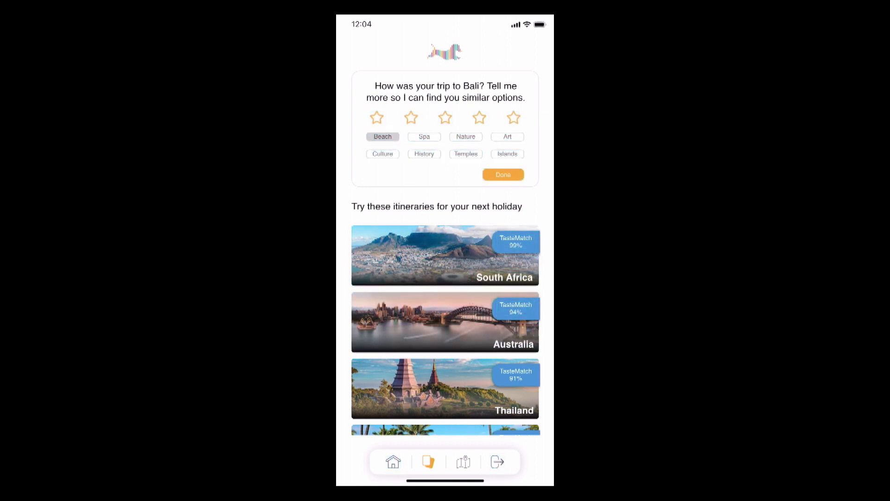
click(382, 154)
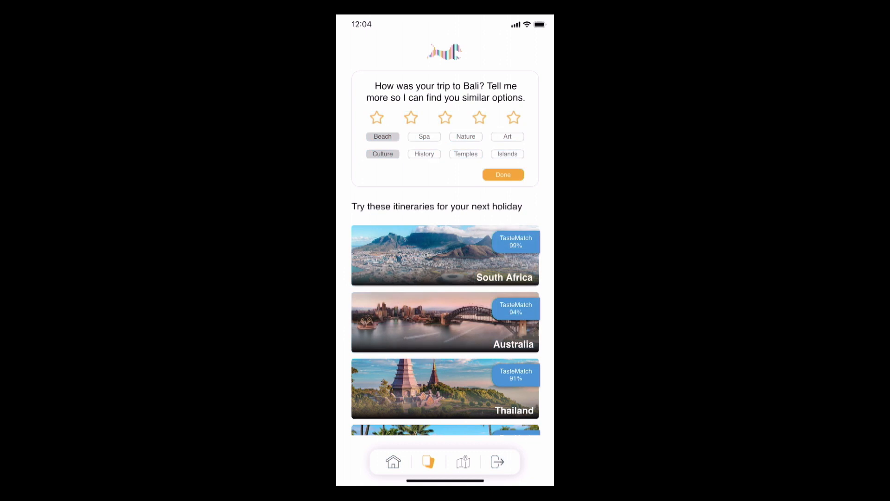
click(466, 136)
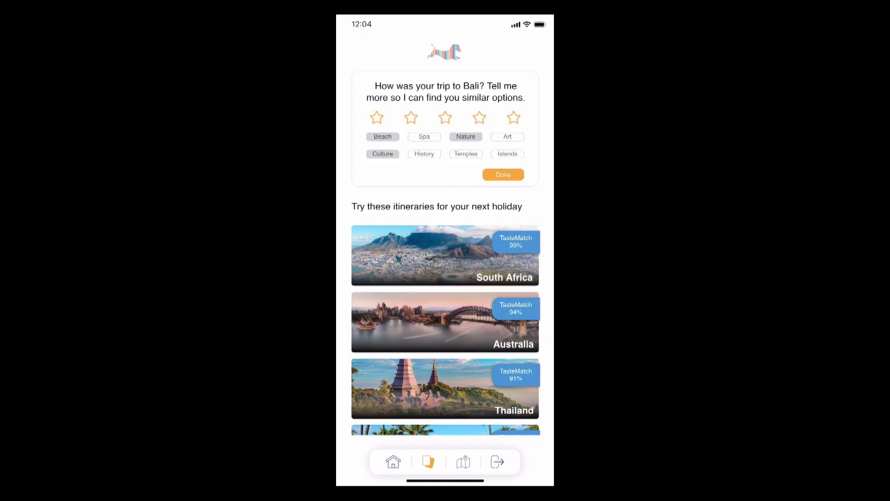
click(503, 174)
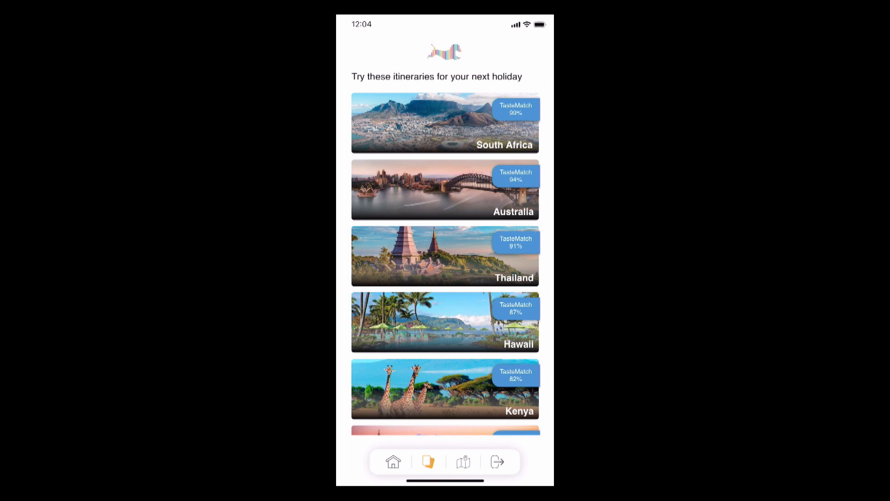
Open the South Africa holiday itinerary.
click(446, 123)
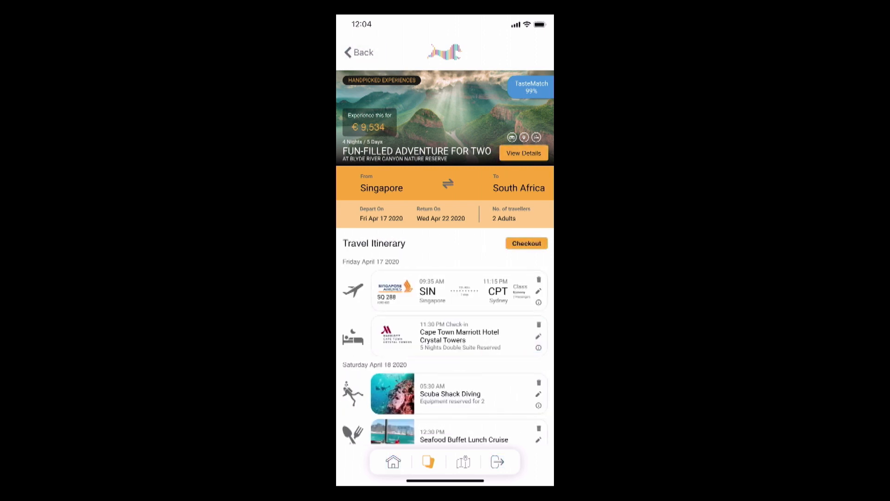
Replace the Cape Town Marriott hotel in the itinerary with Shangri-La Hotel.
scroll(down, 3)
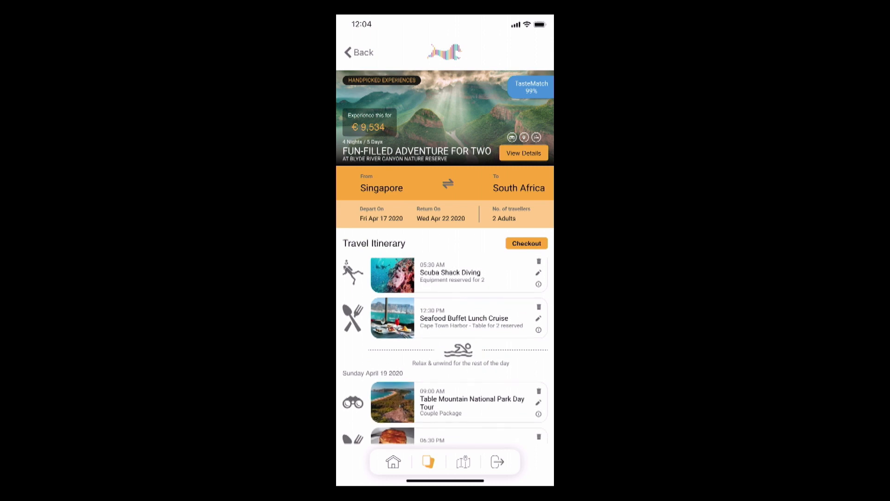
scroll(down, 3)
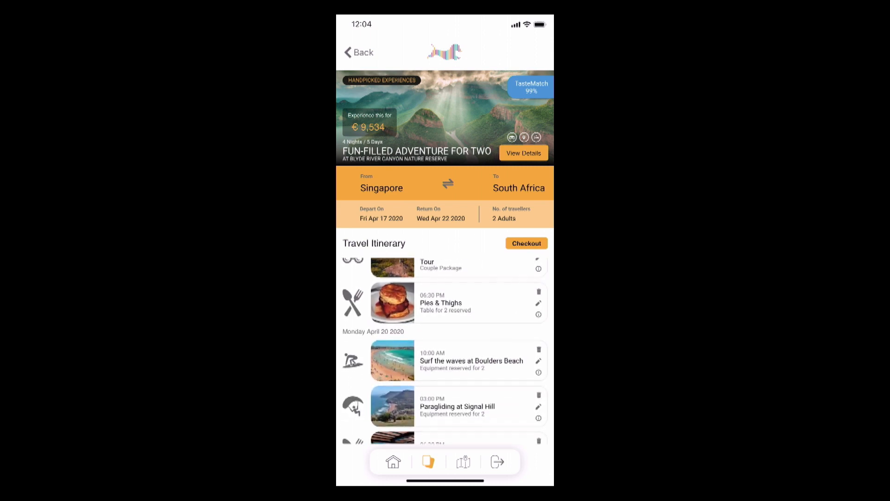
scroll(down, 3)
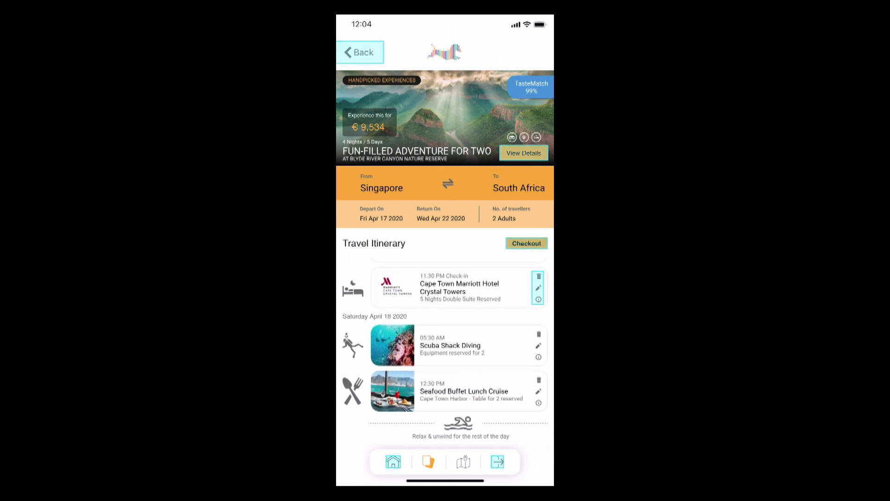
click(538, 288)
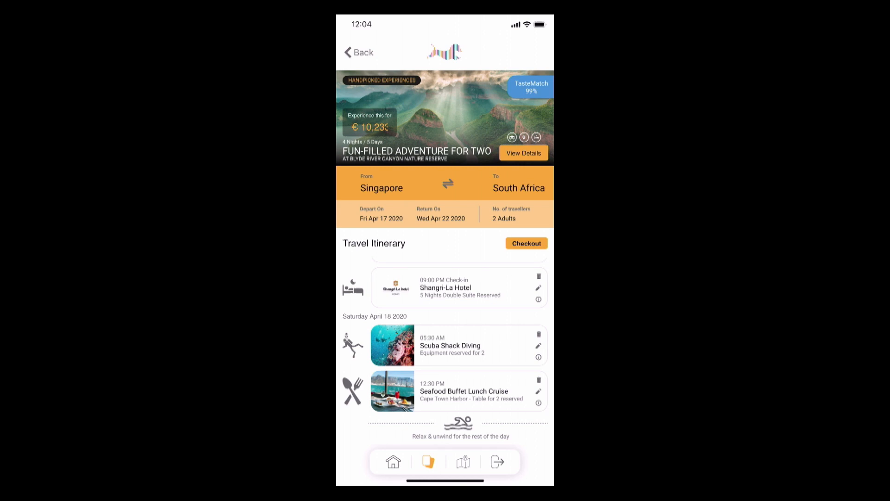
scroll(down, 3)
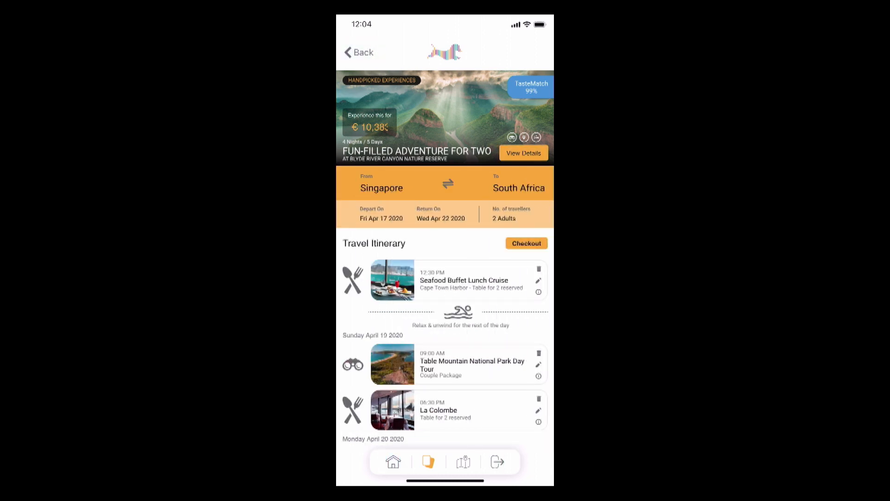
scroll(down, 3)
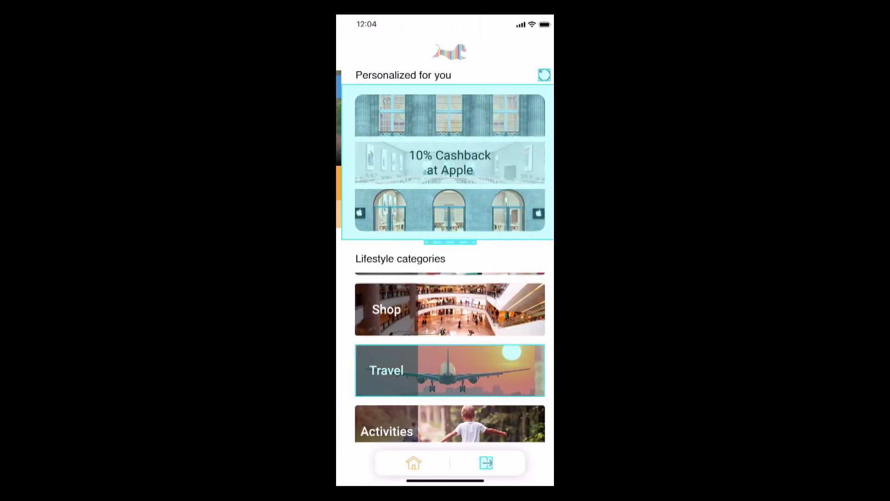
scroll(down, 3)
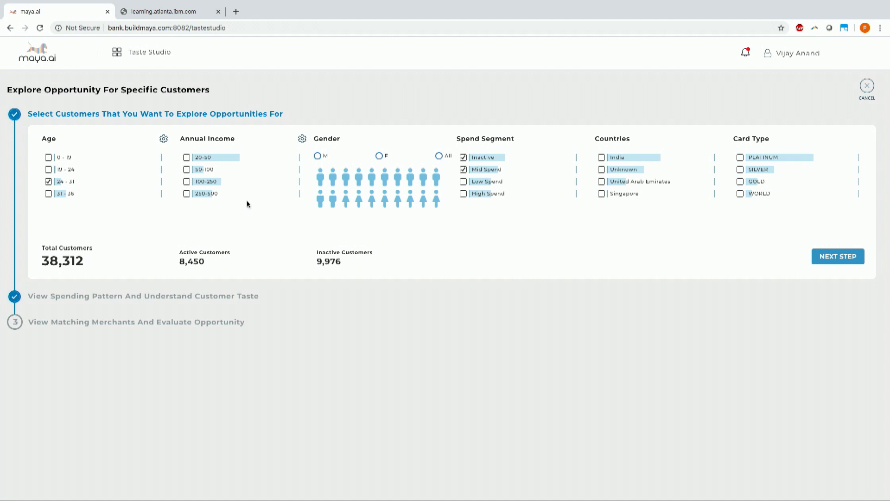
mouse_move(474, 186)
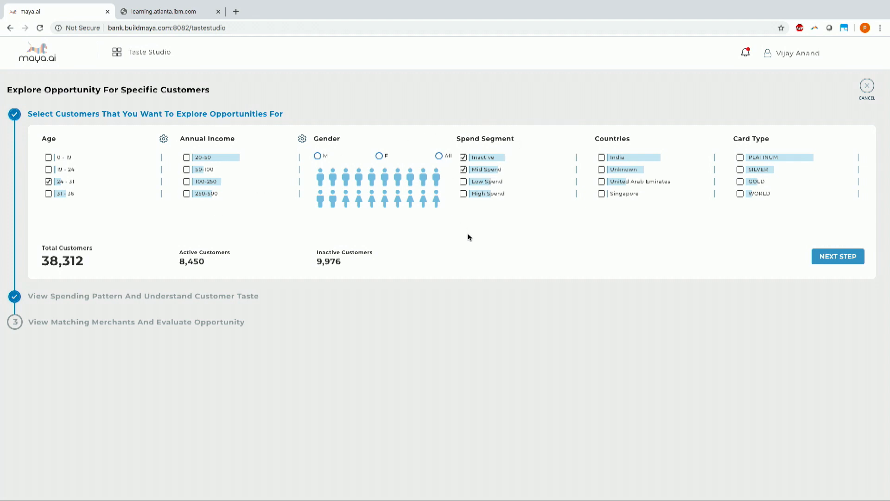
mouse_move(506, 236)
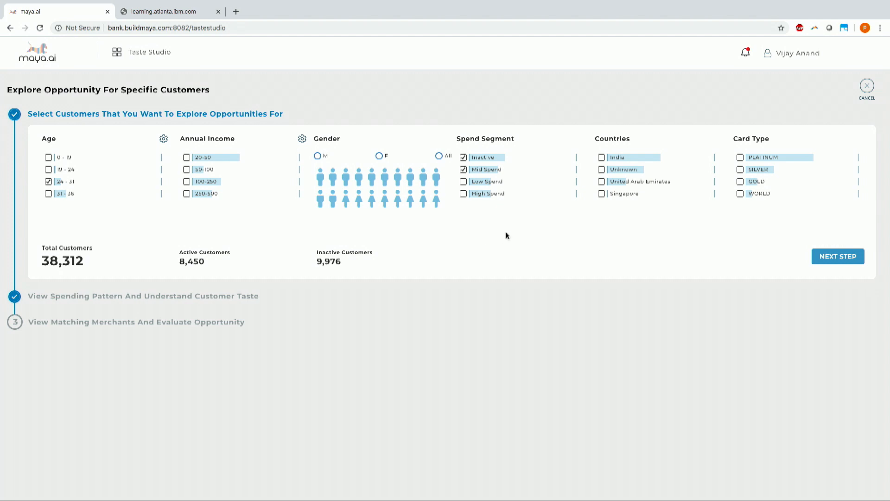
mouse_move(215, 303)
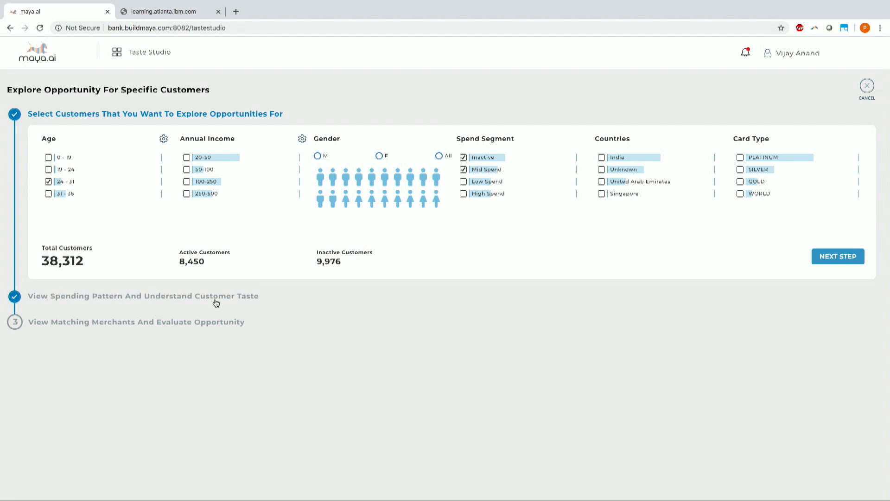
Advance from the Age 24-31, Inactive, Mid Spend segment to the spending pattern step.
click(837, 256)
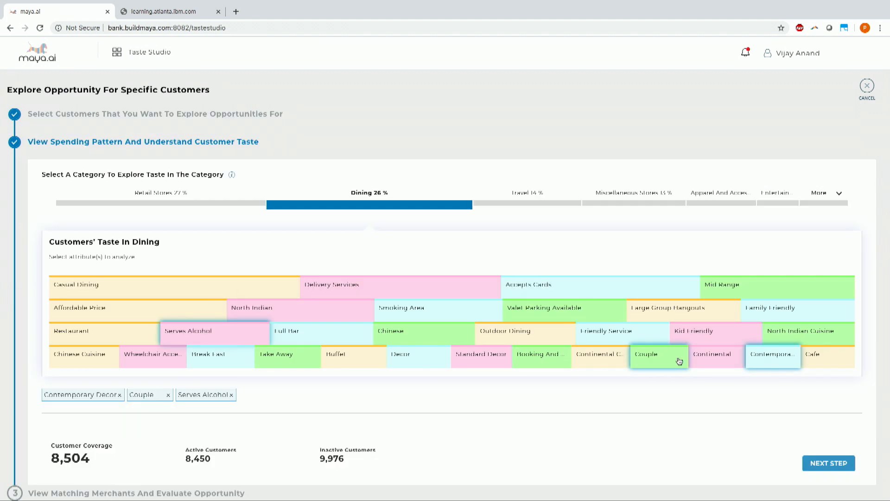
mouse_move(762, 365)
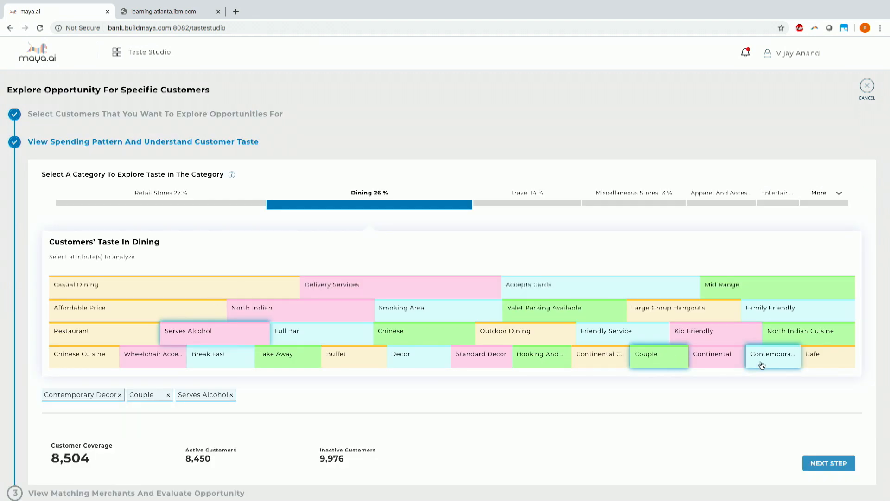
mouse_move(763, 365)
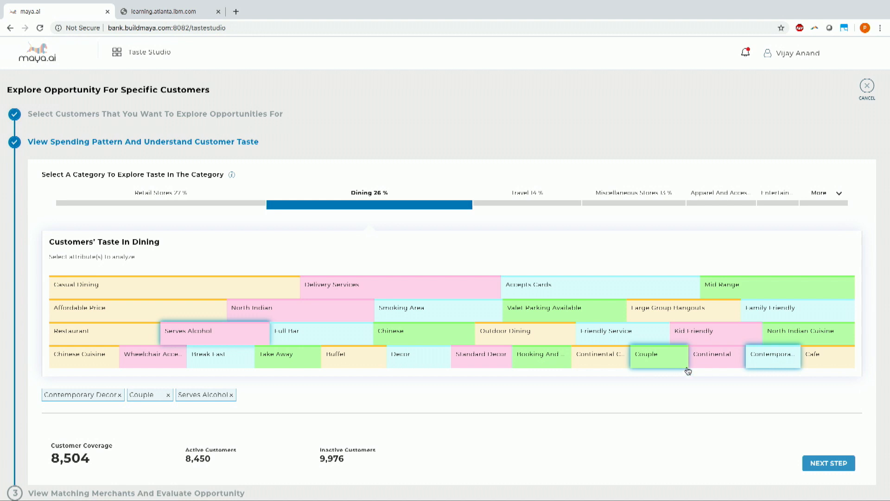
mouse_move(769, 359)
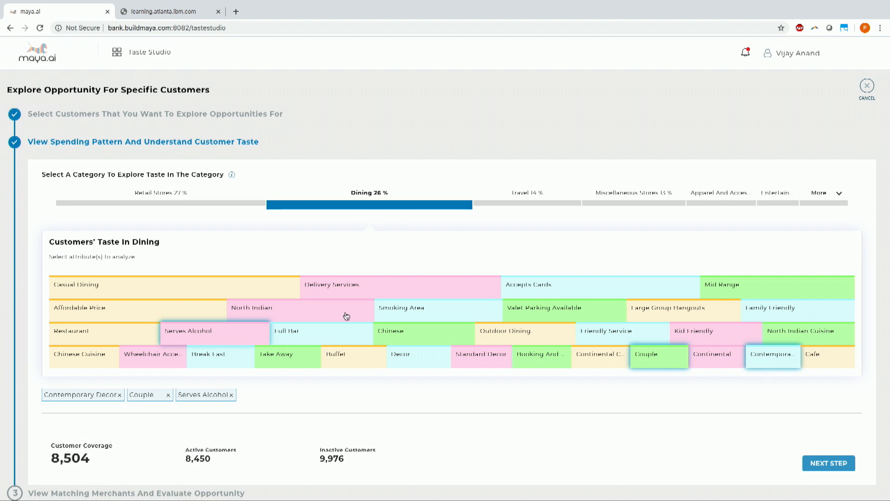
mouse_move(213, 339)
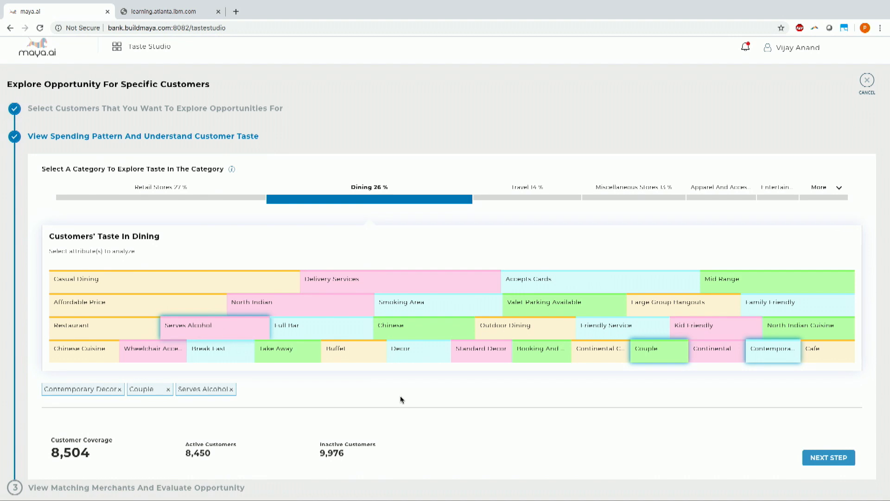
Advance to matching merchants for Contemporary Decor, Couple and Serves Alcohol diners.
click(828, 457)
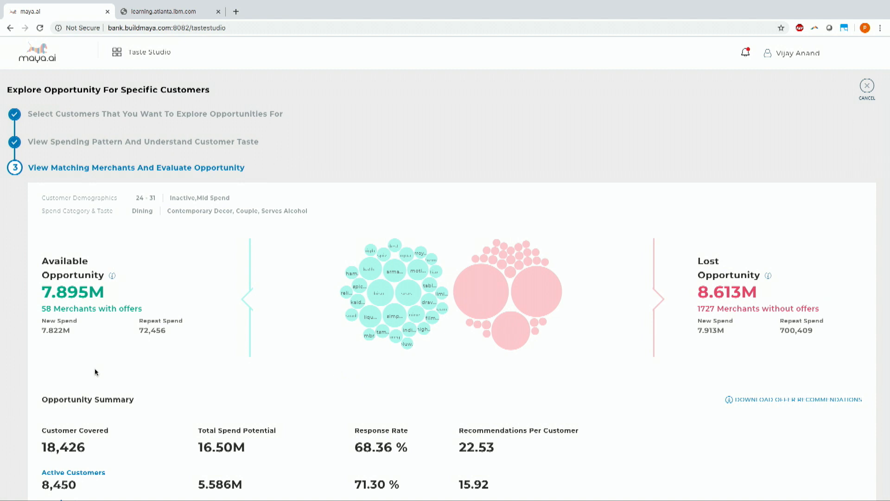
mouse_move(6, 441)
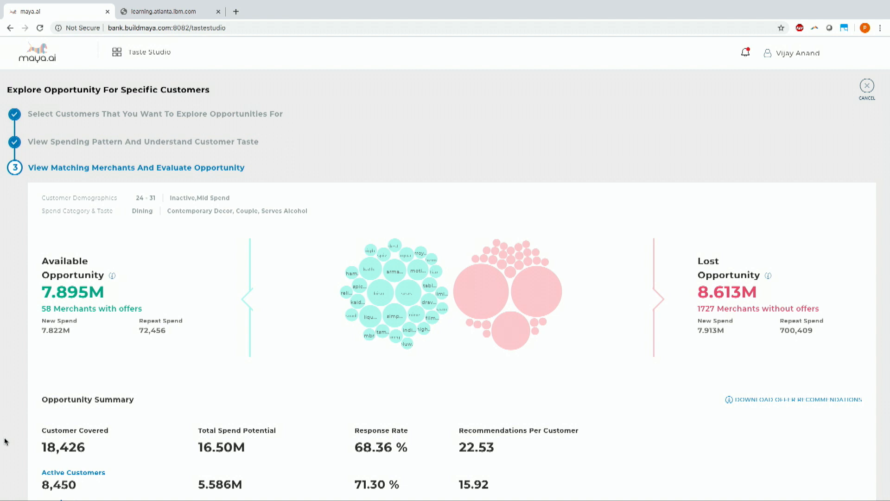
mouse_move(239, 406)
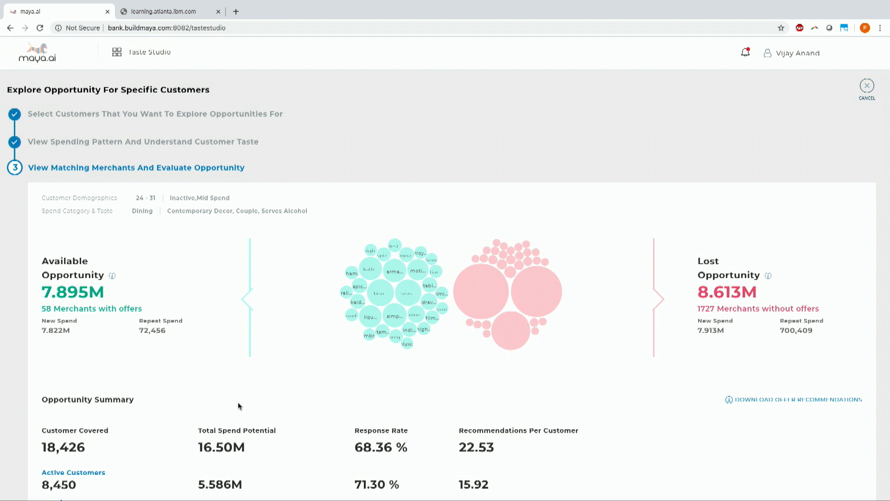
mouse_move(189, 424)
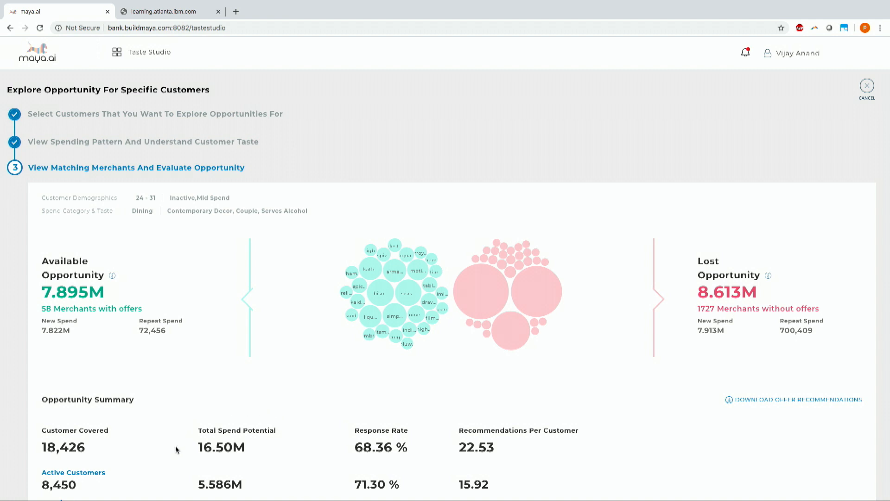
mouse_move(381, 475)
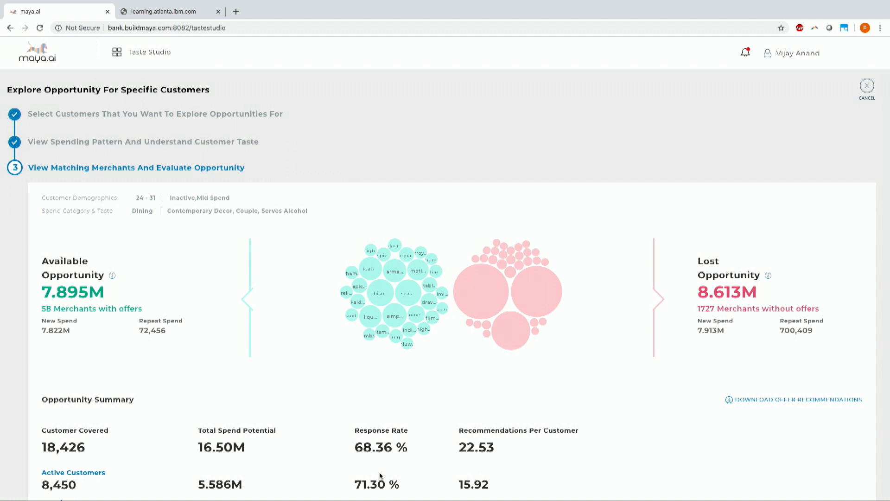
mouse_move(482, 470)
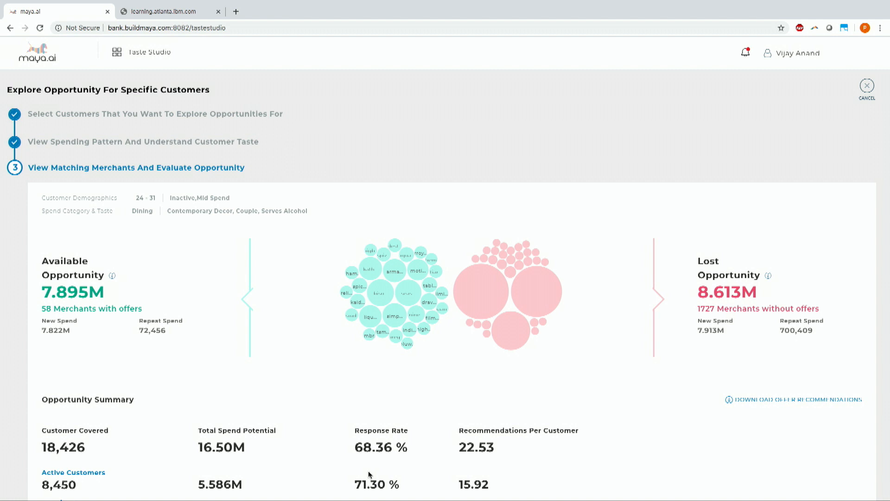
mouse_move(119, 61)
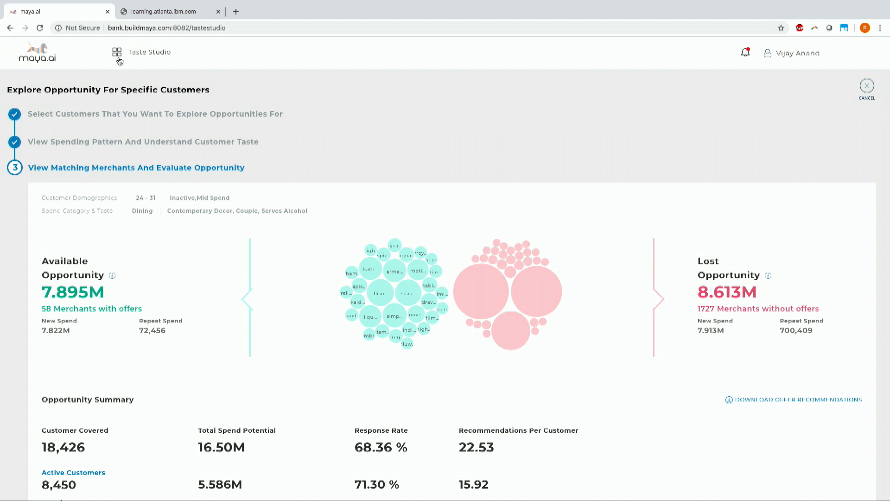
Open the Taste Studio app switcher in the header.
click(116, 52)
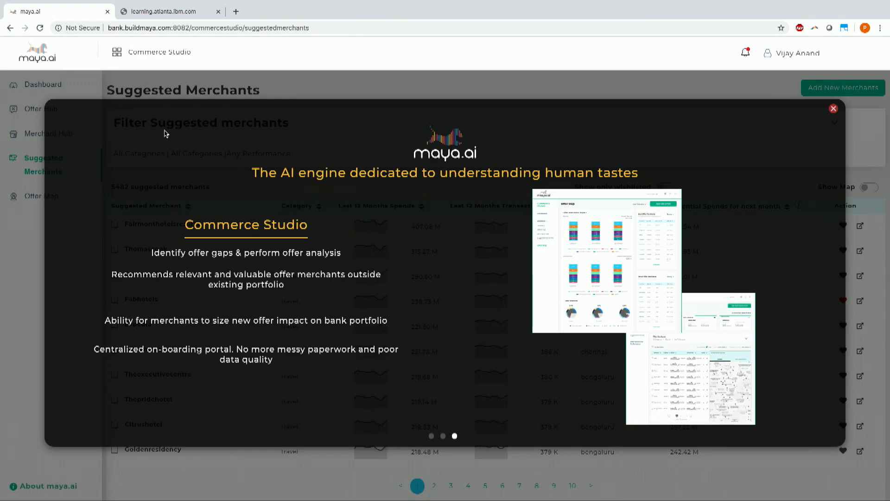
mouse_move(775, 105)
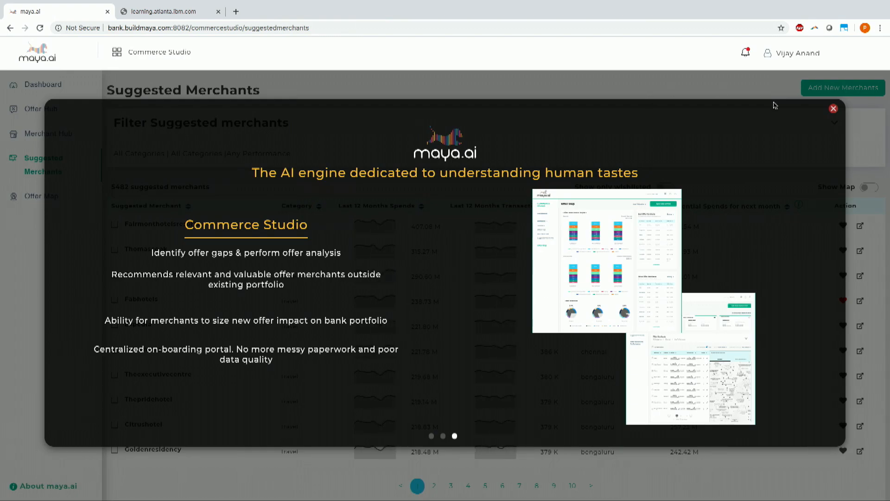
mouse_move(835, 112)
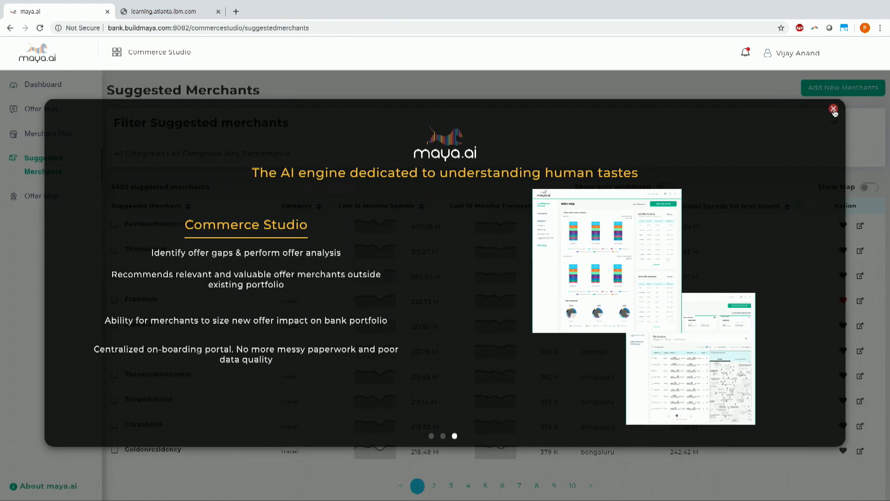
Close the Commerce Studio intro, switch to Engage Studio, and open Engage AI.
click(834, 109)
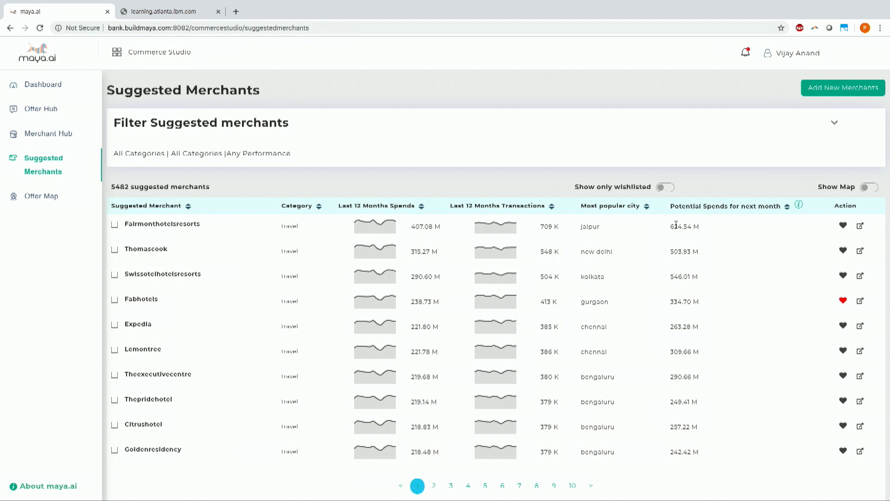
mouse_move(203, 142)
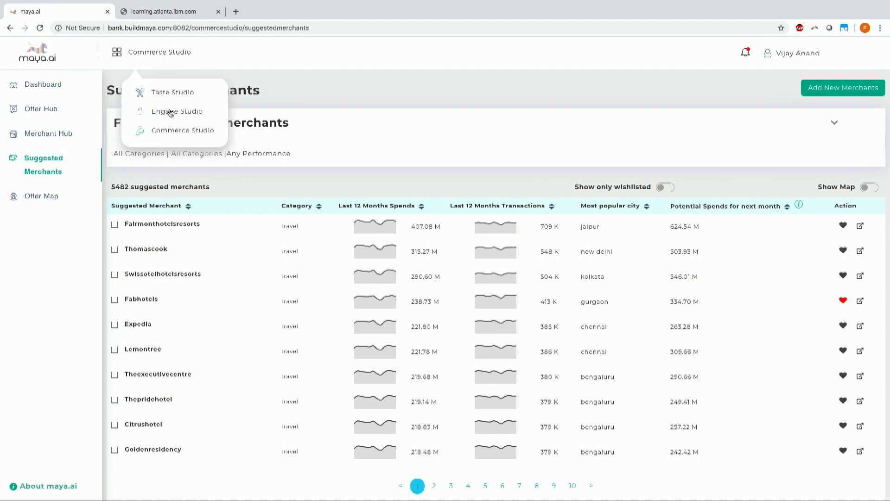
click(177, 111)
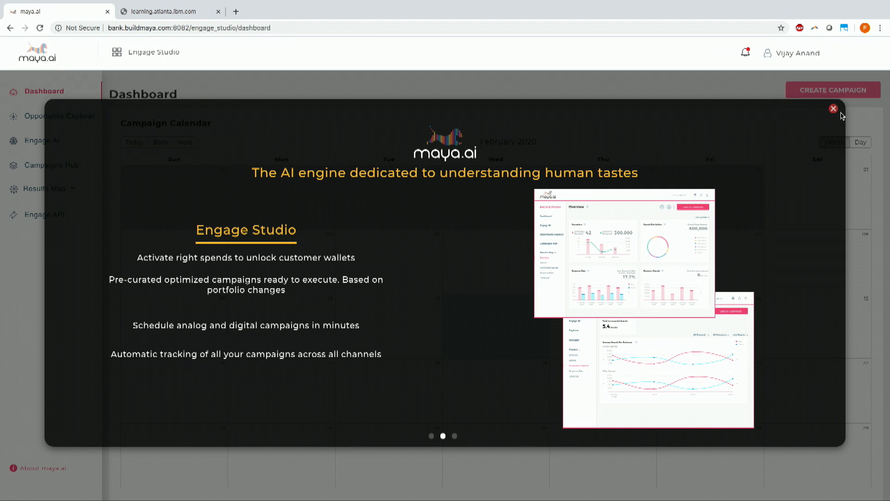
click(833, 108)
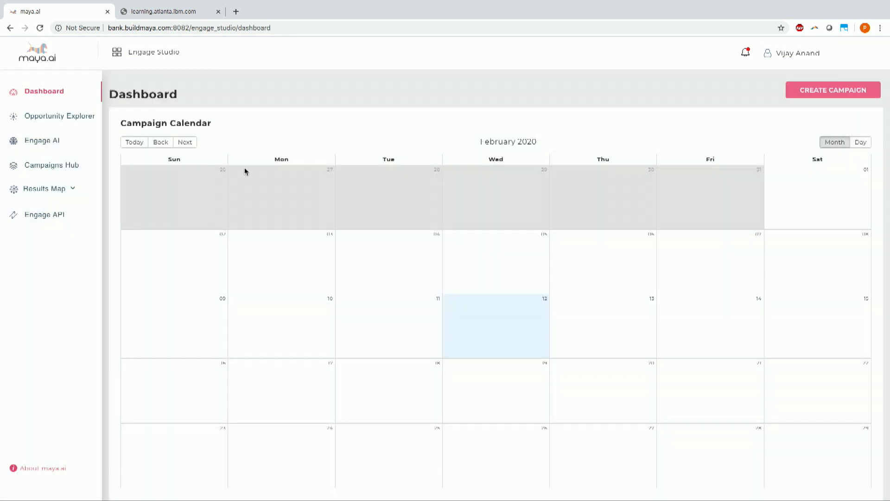
click(41, 140)
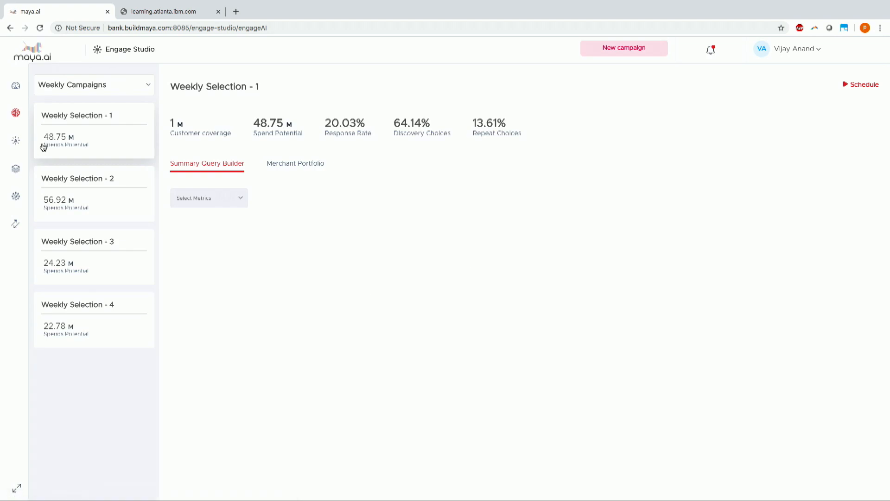
Change the campaign type dropdown from Weekly Campaigns to Event Based Campaigns.
click(93, 84)
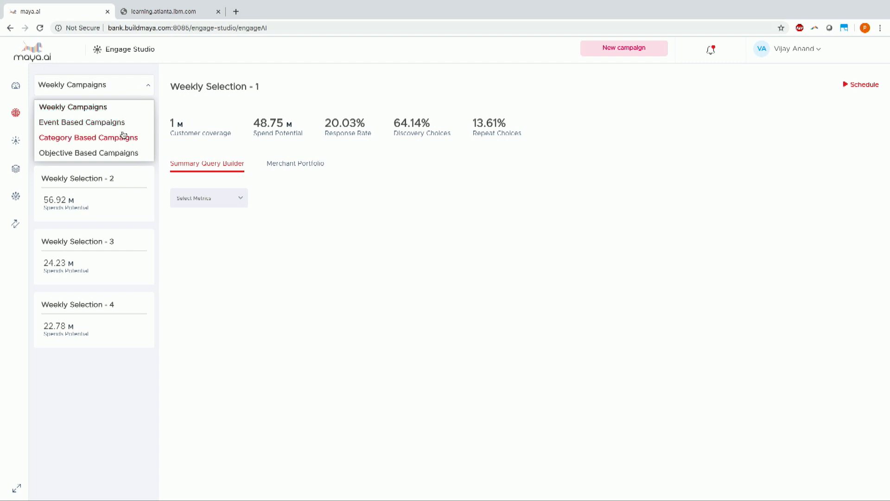
click(82, 122)
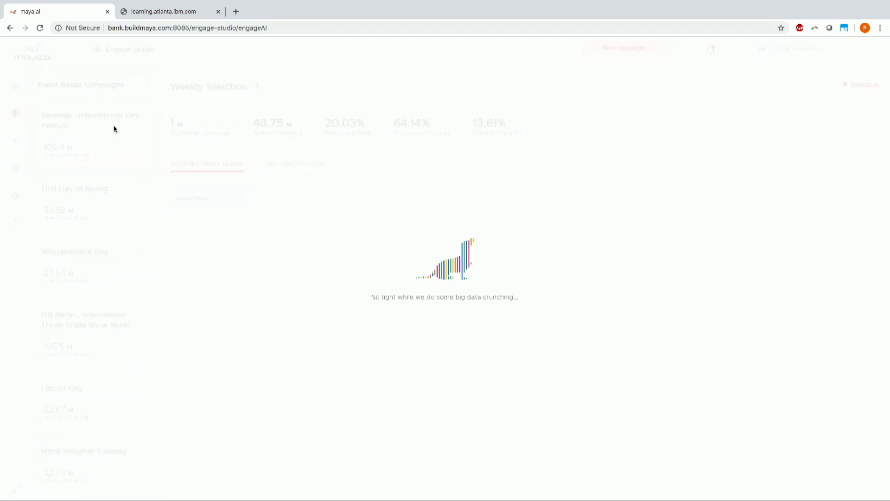